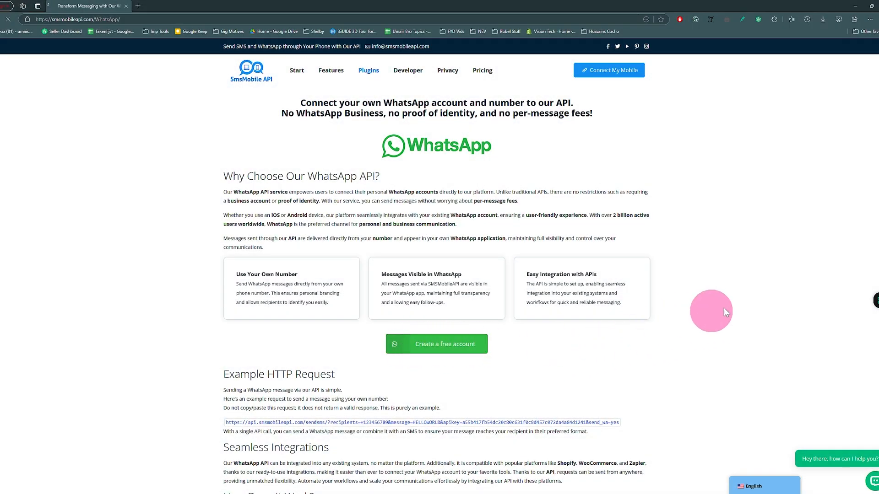
- Sign up for a free SMSMobileAPI account from the WhatsApp plugin page
{"action": "left_click", "coordinate": [436, 343]}
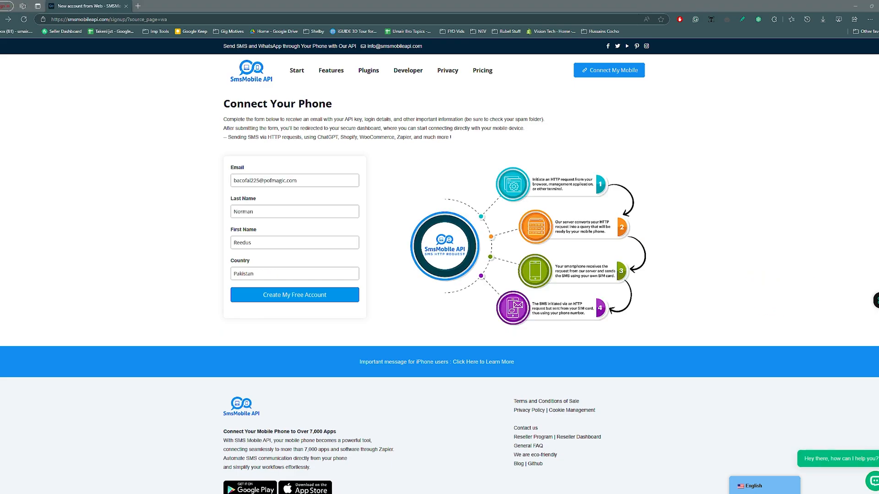
{"action": "left_click", "coordinate": [286, 296]}
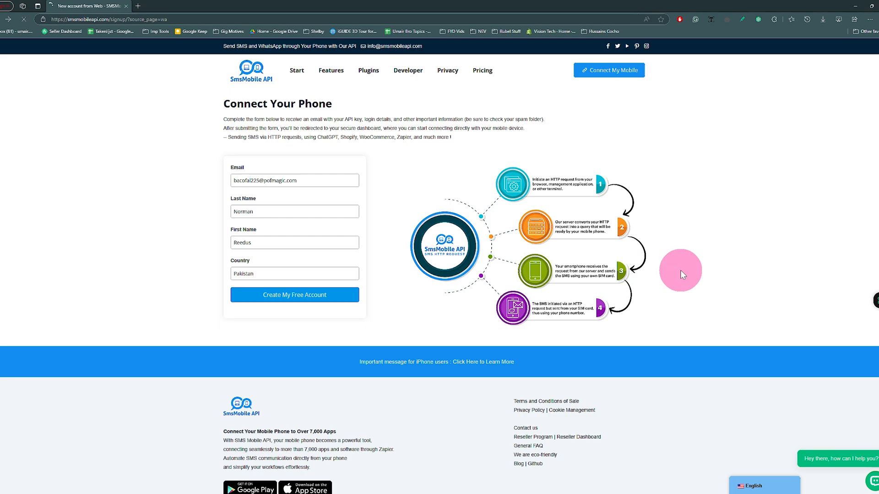
{"action": "left_click", "coordinate": [294, 295]}
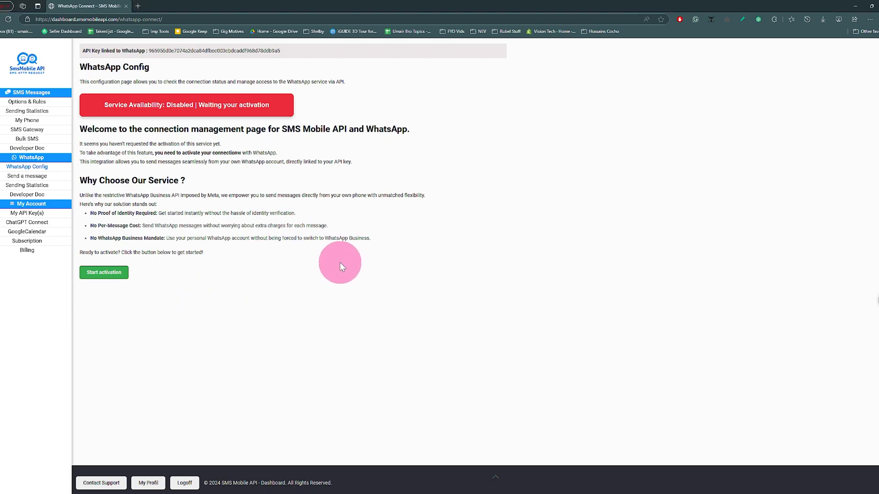
- Highlight the WhatsApp Config benefits text, then start the WhatsApp activation
{"action": "triple_click", "coordinate": [243, 129]}
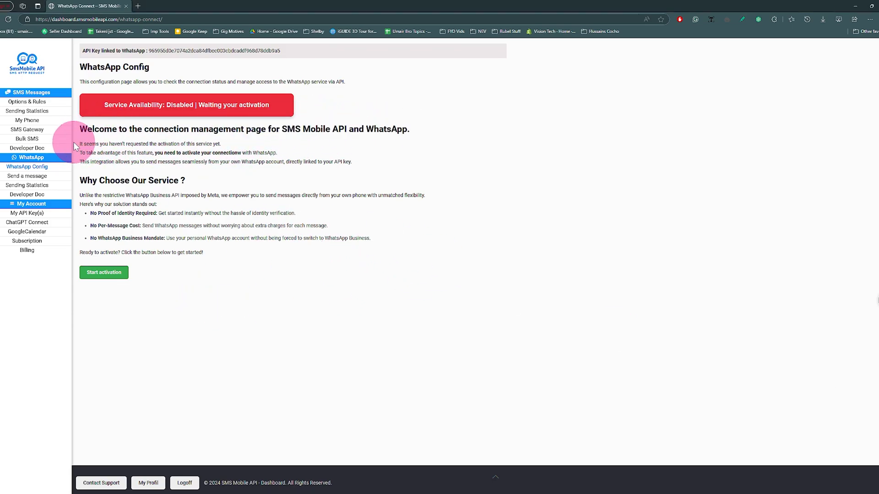
{"action": "left_click_drag", "start_coordinate": [79, 143], "coordinate": [123, 143]}
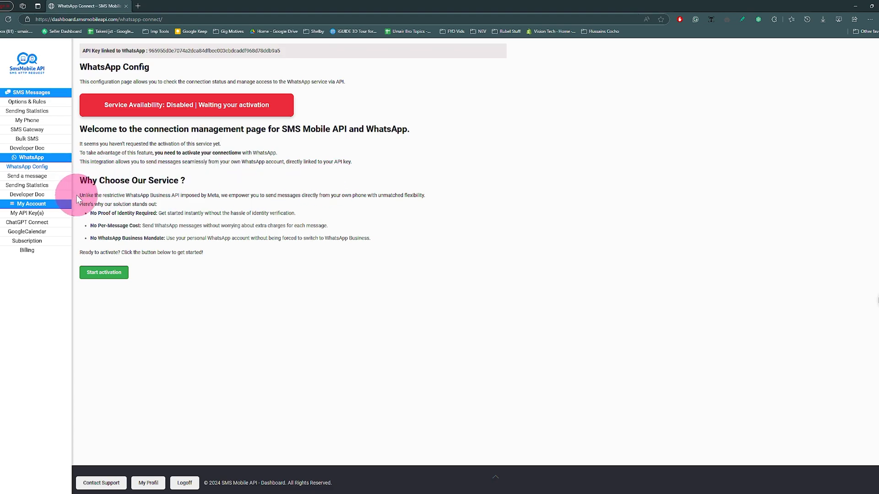
{"action": "left_click_drag", "start_coordinate": [80, 195], "coordinate": [174, 195]}
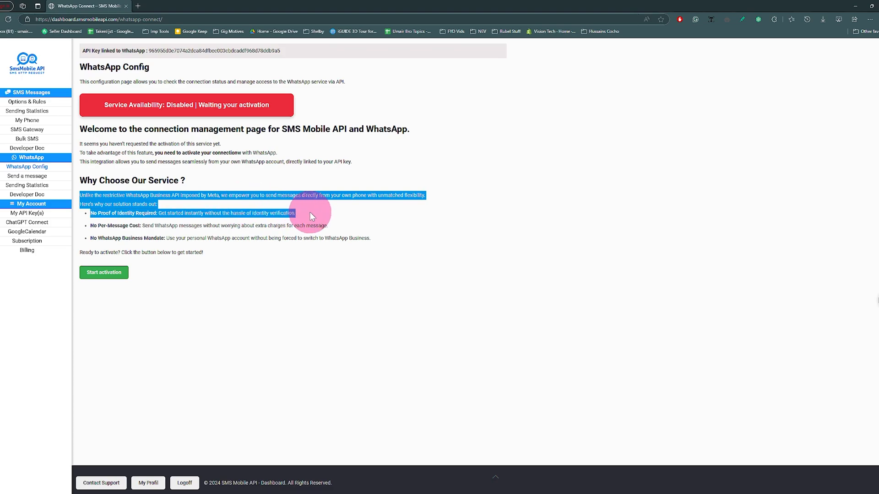
{"action": "left_click_drag", "start_coordinate": [311, 216], "coordinate": [376, 250]}
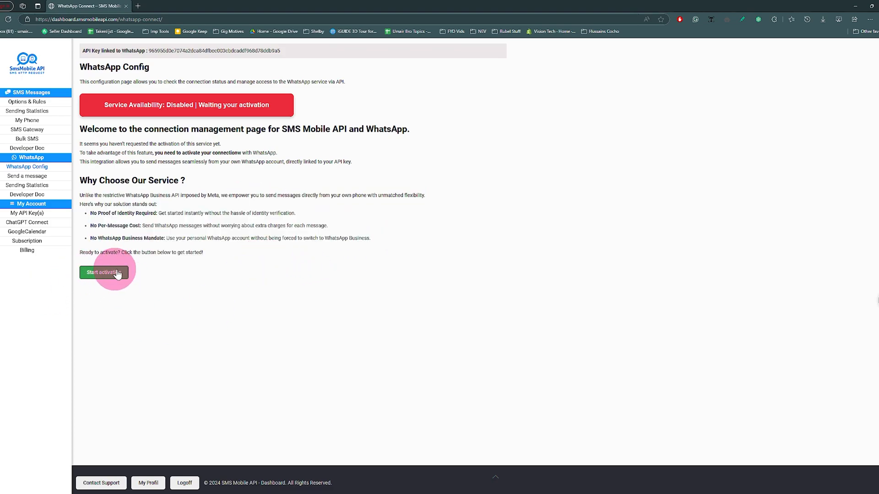
{"action": "left_click", "coordinate": [104, 272]}
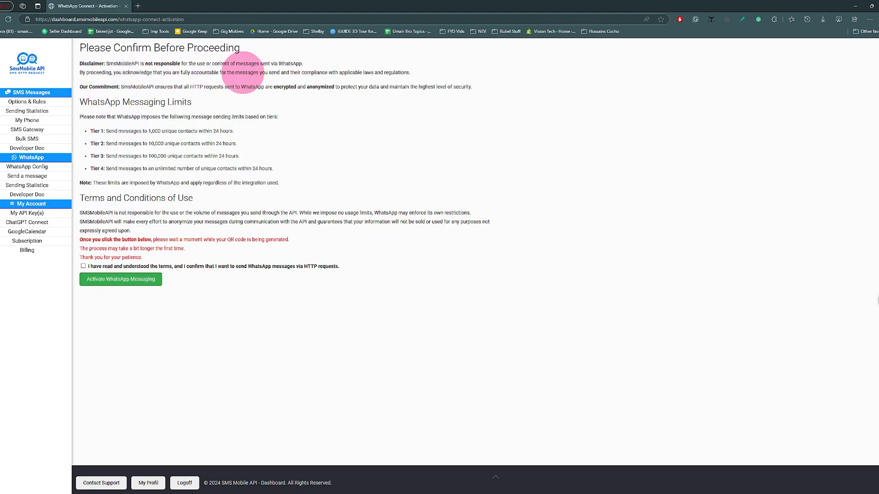
{"action": "mouse_move", "coordinate": [254, 391]}
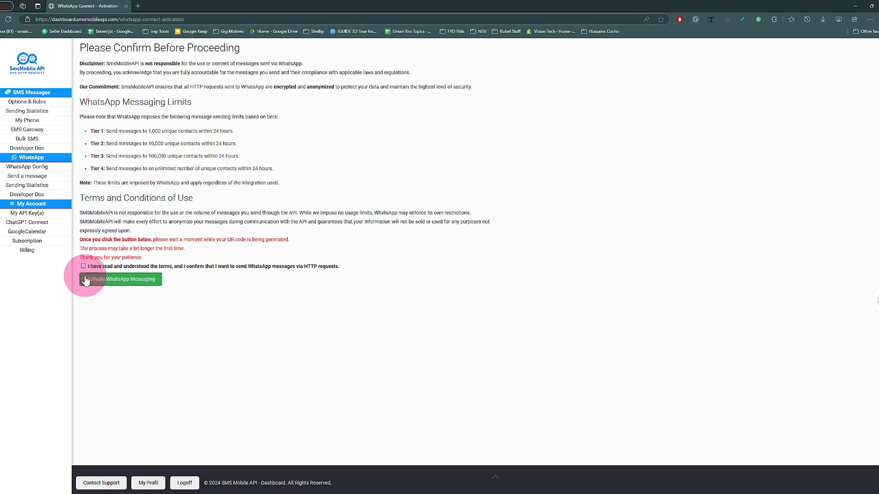
- Accept the terms of use and activate WhatsApp messaging via API
{"action": "left_click", "coordinate": [83, 266]}
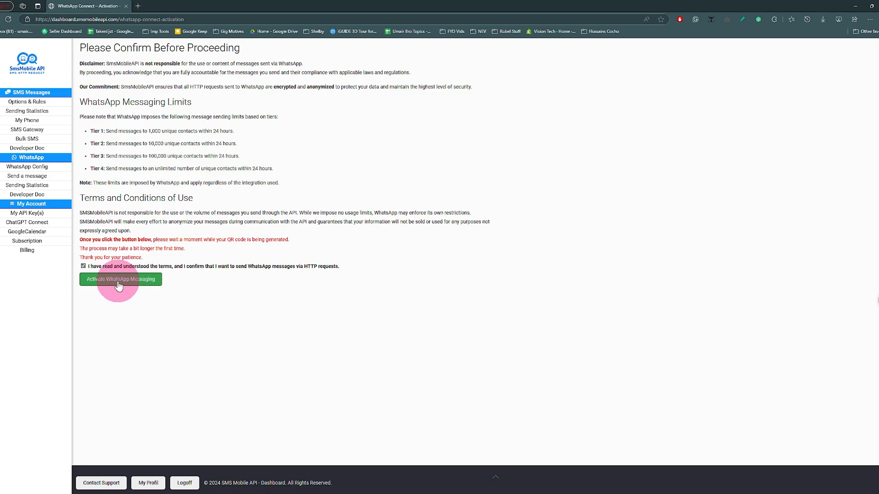
{"action": "left_click", "coordinate": [121, 279]}
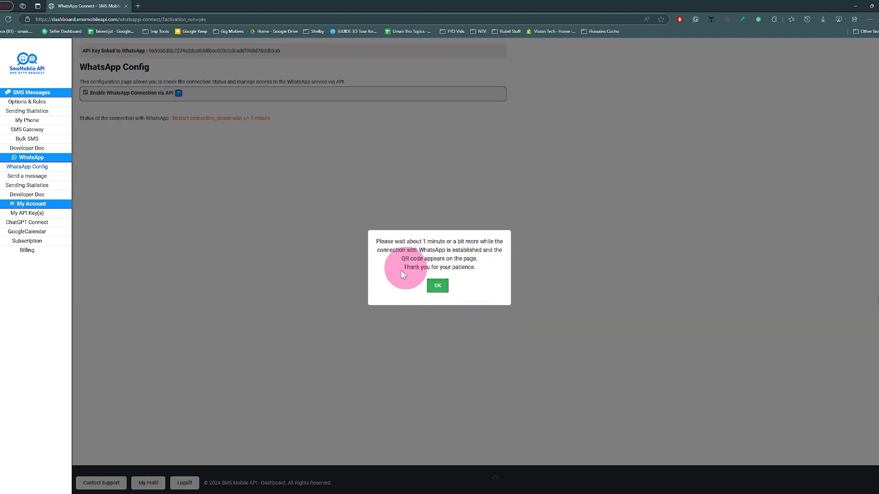
- Dismiss the notice about waiting for the QR code
{"action": "left_click", "coordinate": [437, 286]}
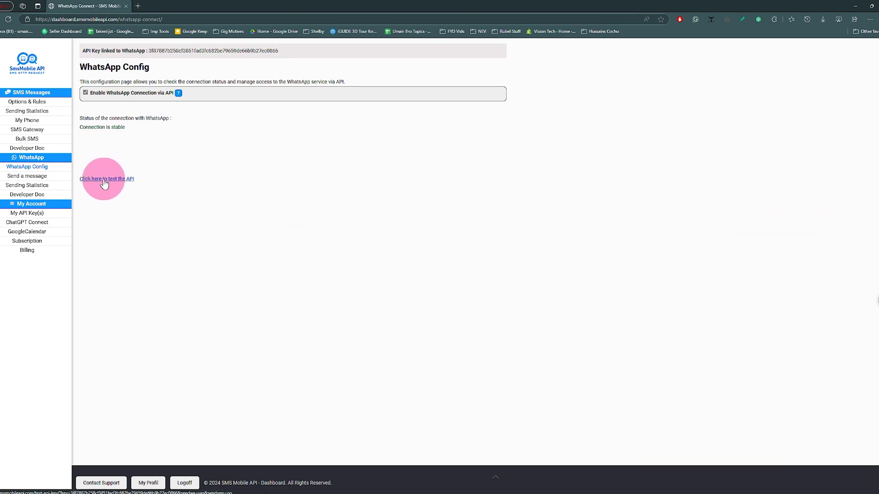
- Send a test WhatsApp message to +1917 with a pasted text
{"action": "left_click", "coordinate": [106, 179]}
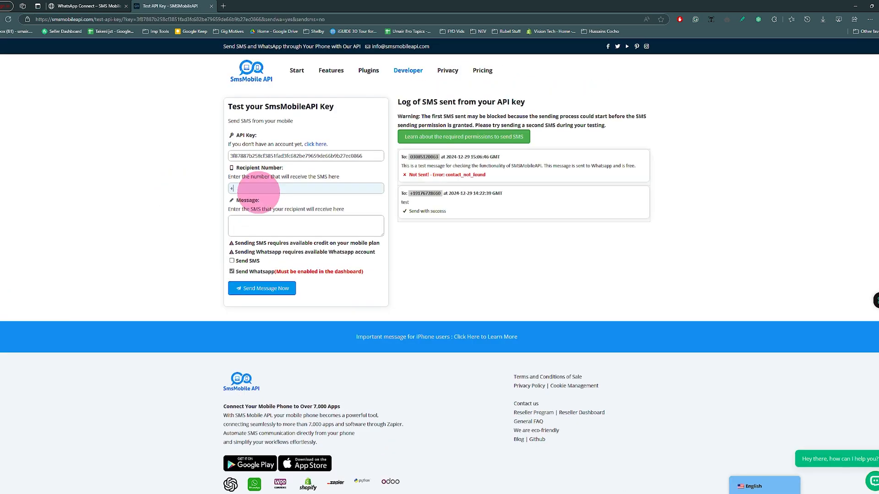
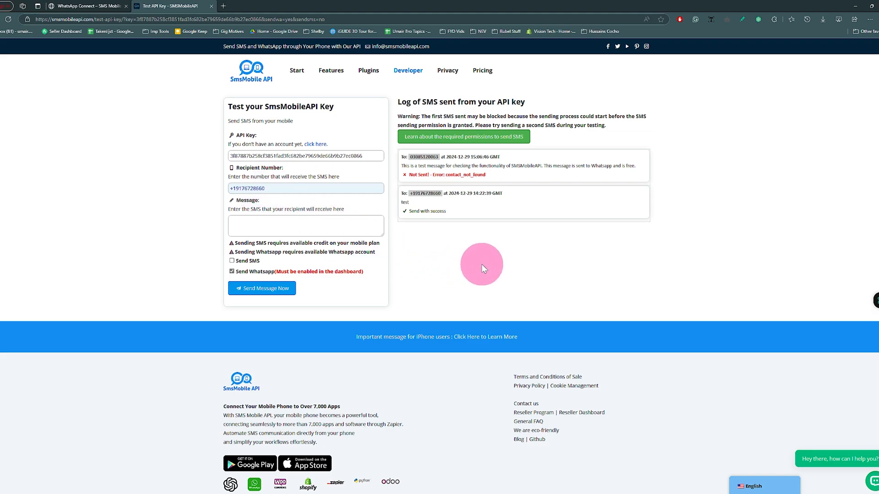
{"action": "right_click", "coordinate": [306, 225]}
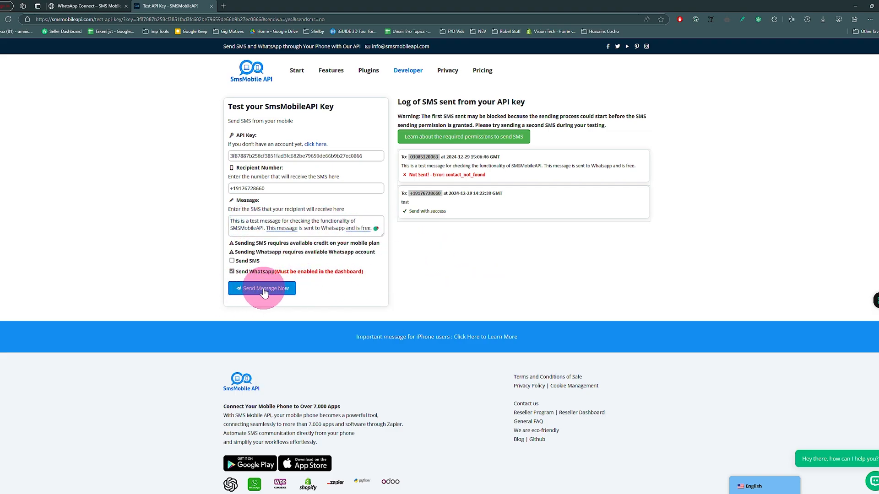
{"action": "left_click", "coordinate": [261, 288]}
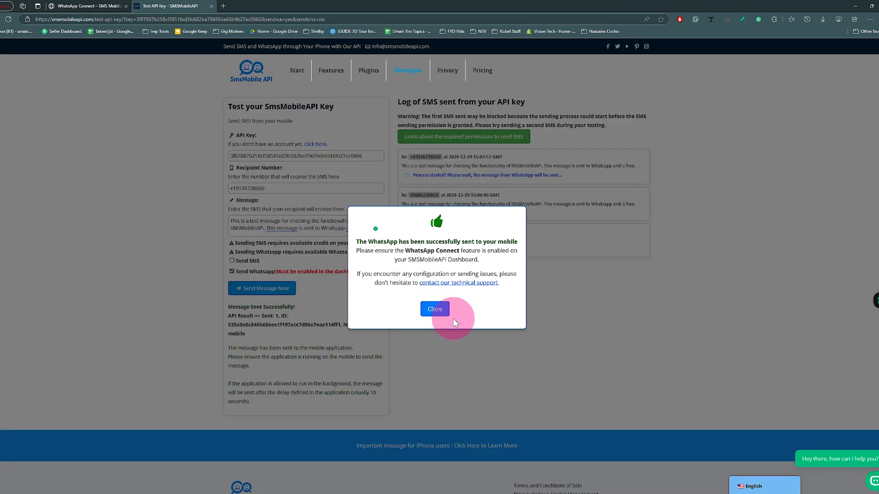
- Close the success confirmation to reveal the 'Send with success' log entry
{"action": "left_click", "coordinate": [434, 309]}
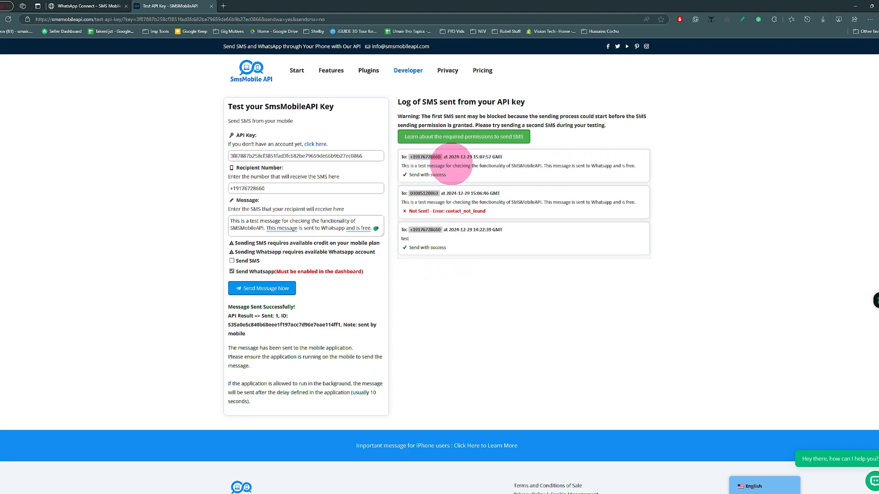
{"action": "mouse_move", "coordinate": [575, 350]}
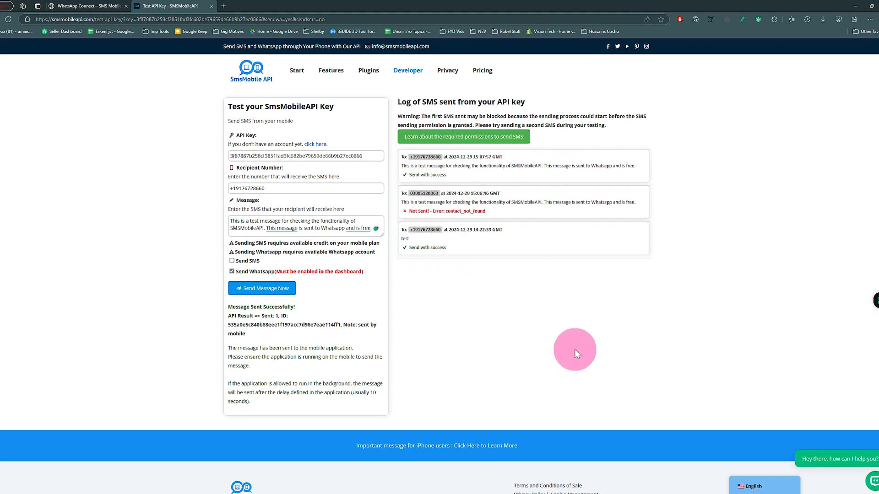